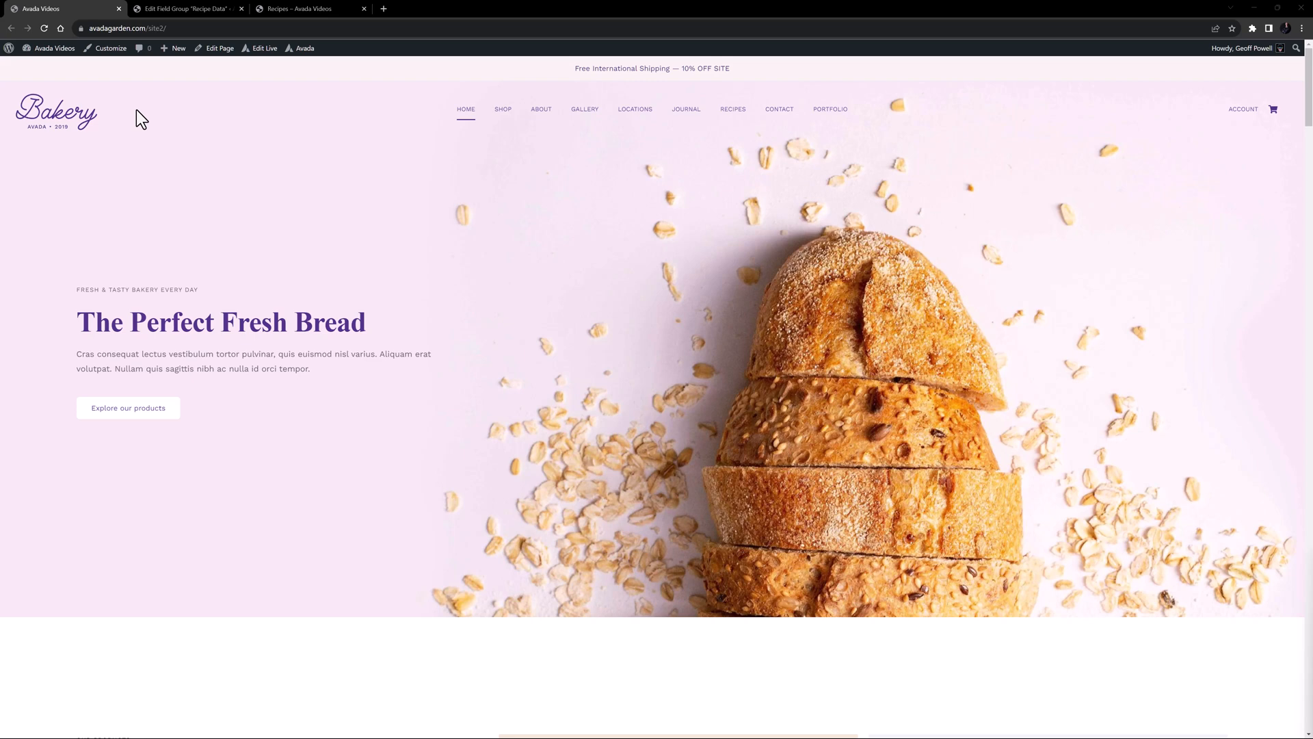
Review the Difficulty field's choices in the Recipe Data group, then return to the Recipes builder.
{"action": "scroll", "scroll_direction": "down", "scroll_amount": 3}
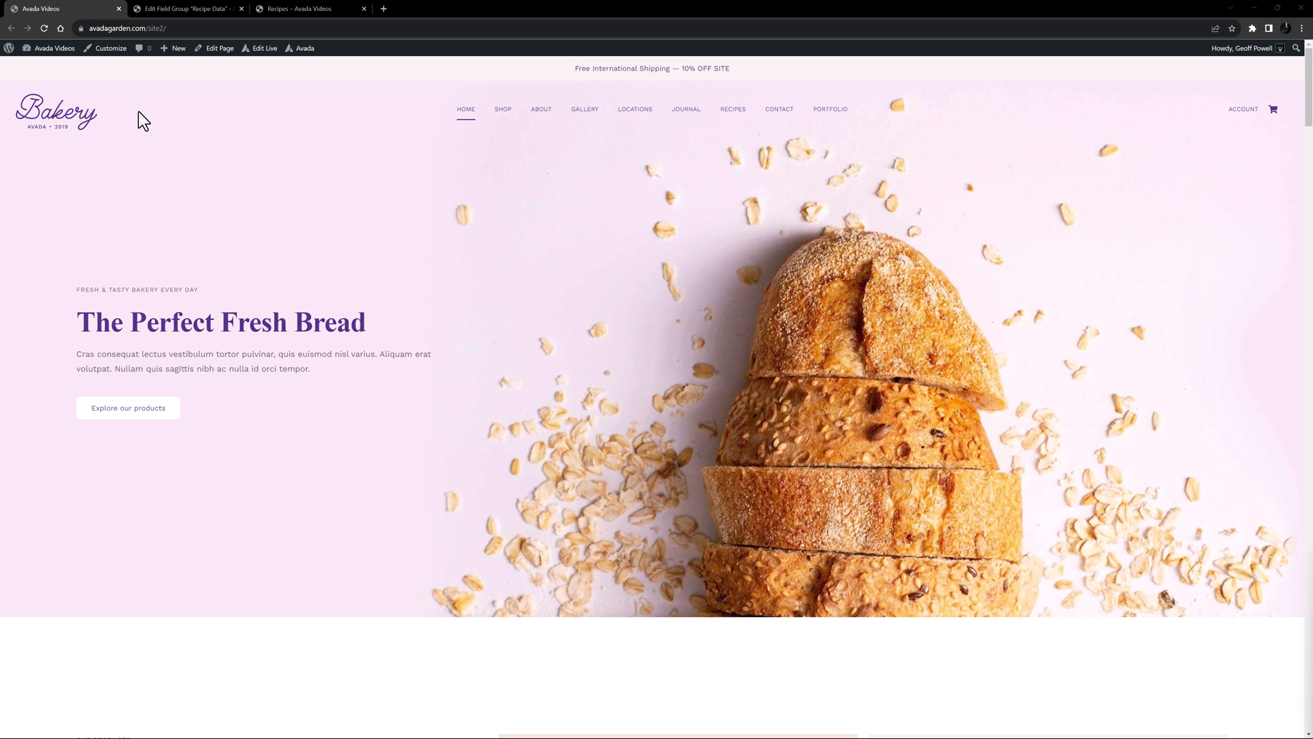
{"action": "mouse_move", "coordinate": [166, 94]}
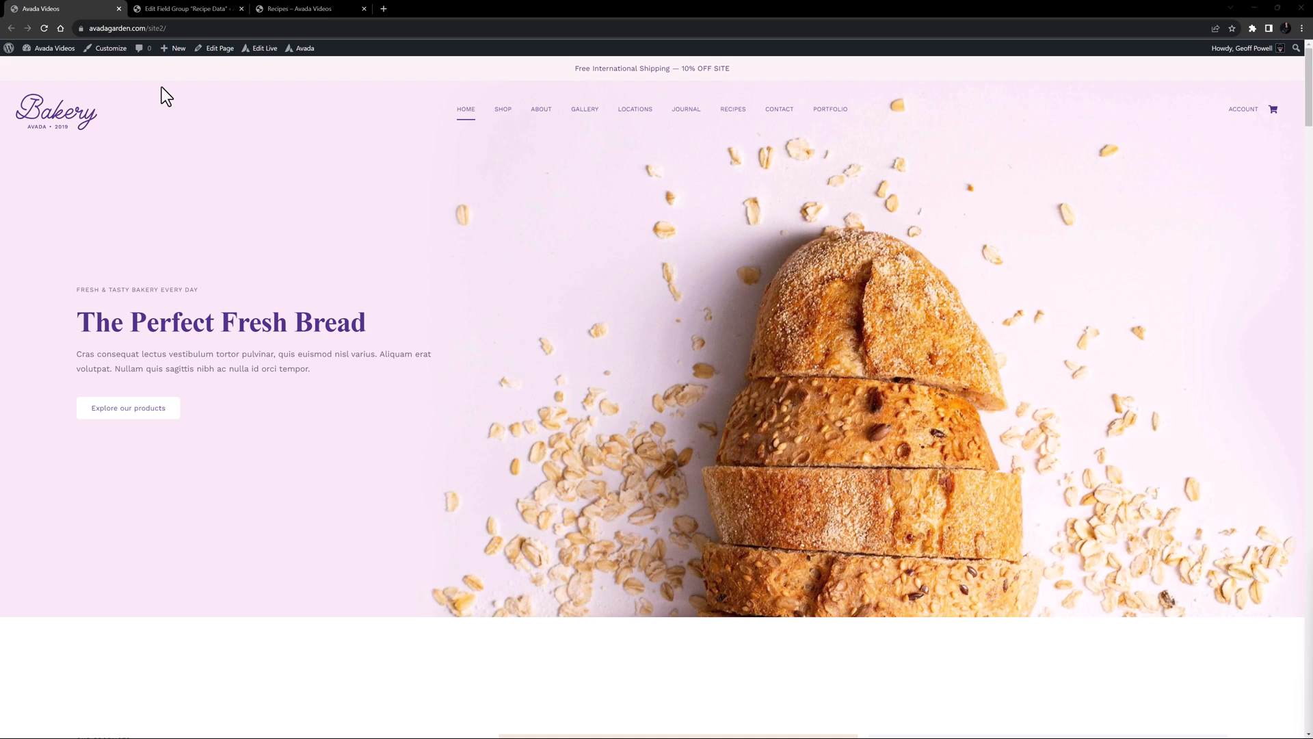
{"action": "left_click", "coordinate": [185, 8]}
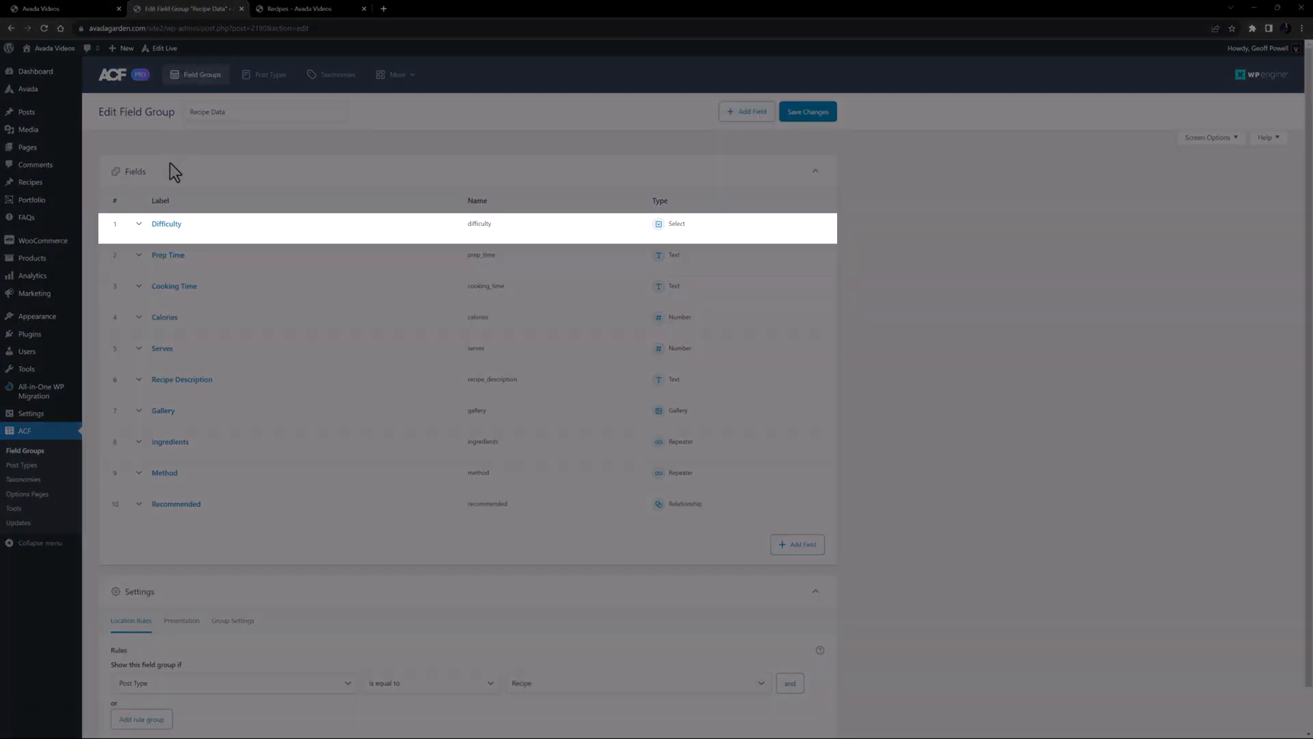
{"action": "left_click", "coordinate": [165, 223]}
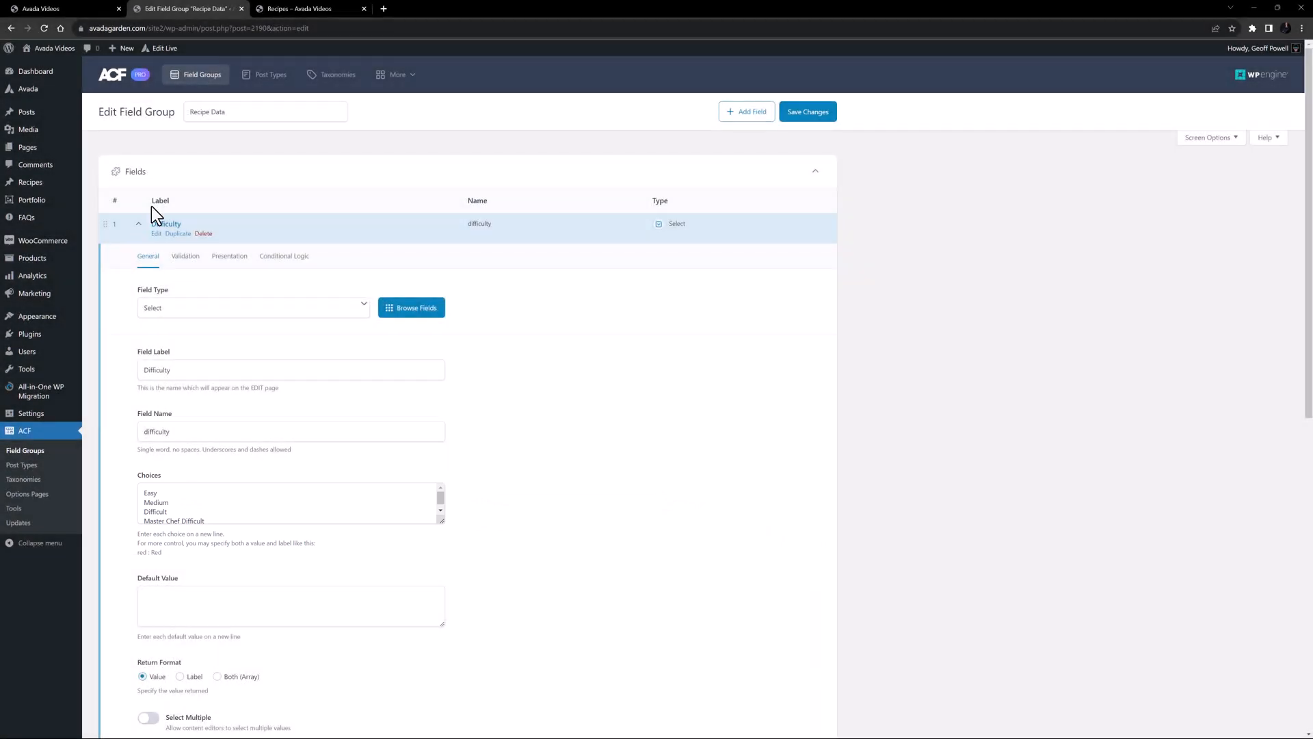
{"action": "left_click", "coordinate": [301, 8]}
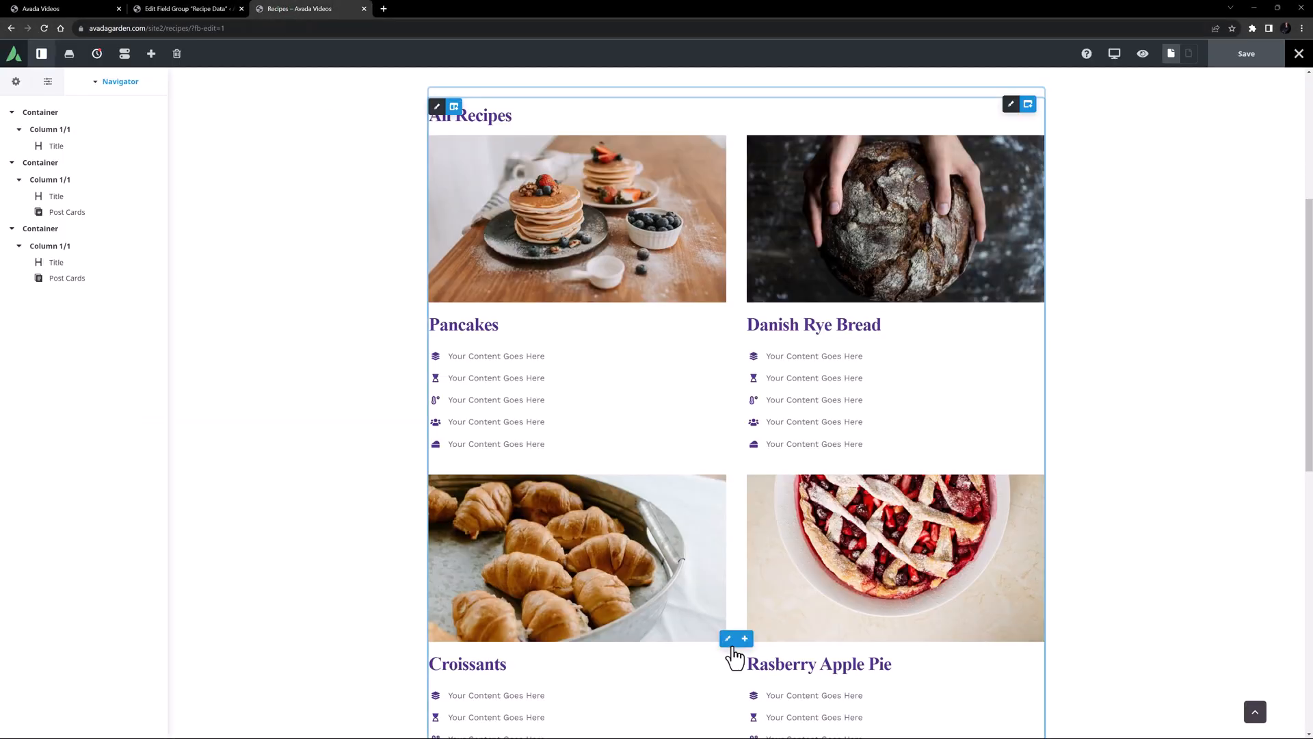
Show the All Recipes post cards settings with the empty Easy Recipes section above.
{"action": "left_click", "coordinate": [729, 638]}
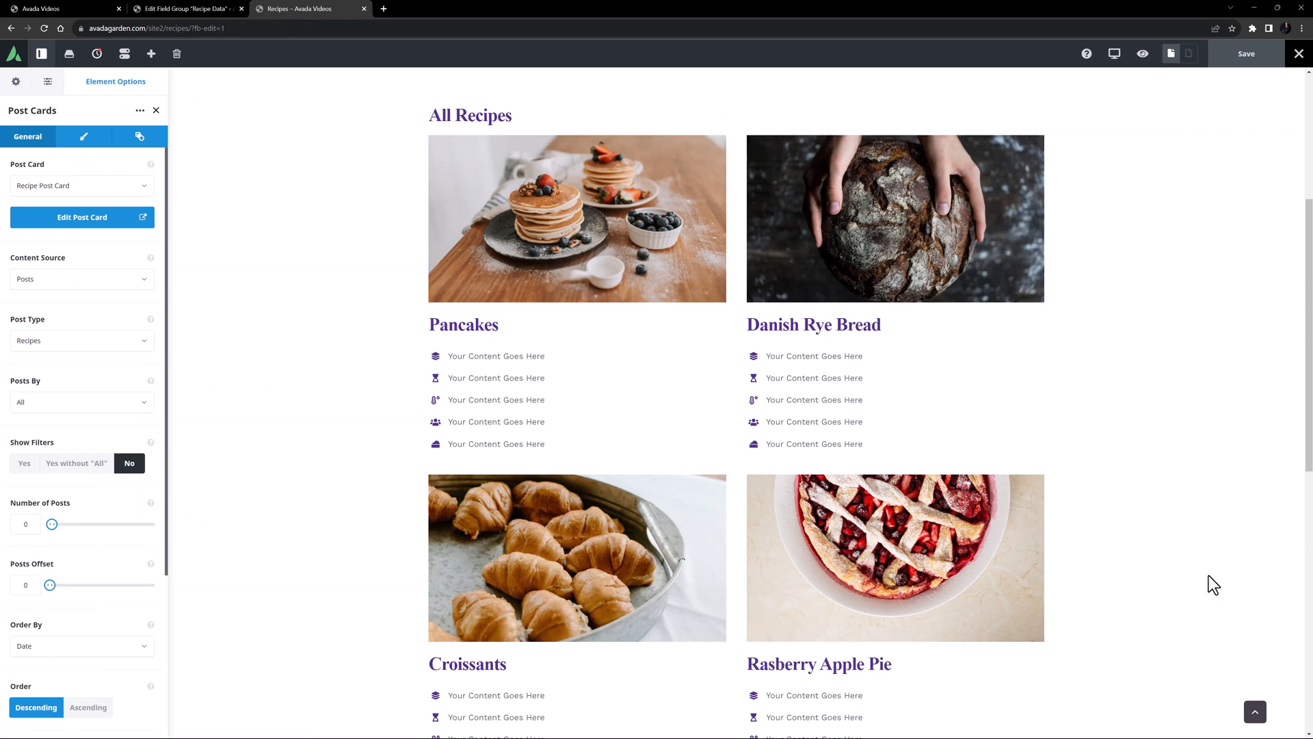
{"action": "scroll", "scroll_direction": "up", "scroll_amount": 3}
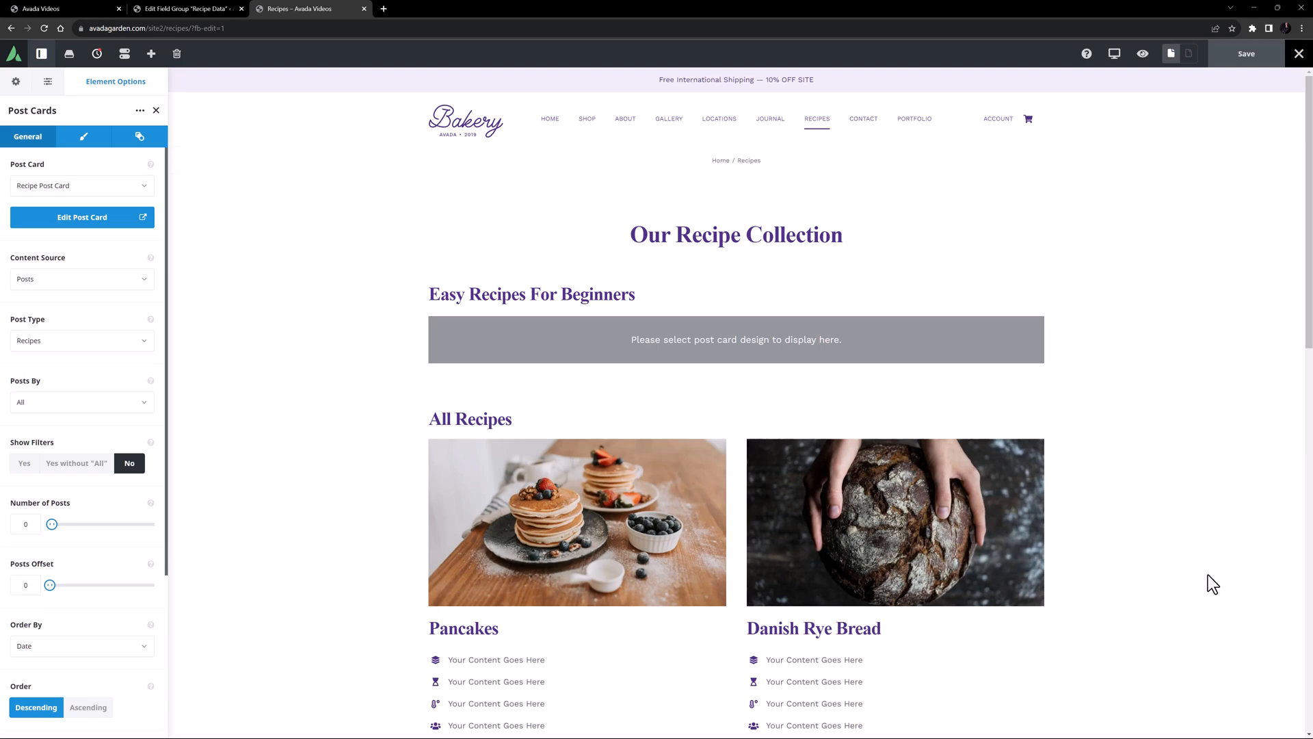
{"action": "mouse_move", "coordinate": [736, 364]}
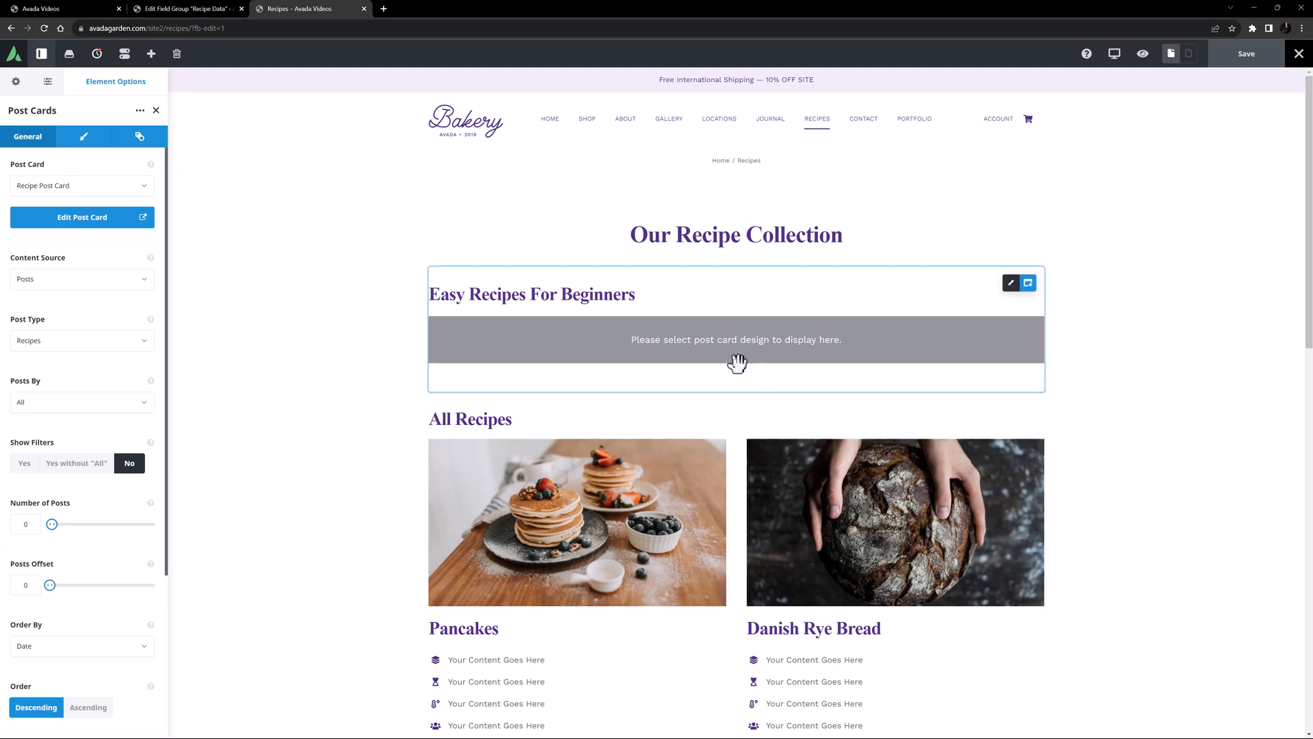
Set the Easy Recipes post cards to Recipe Post Card design and Recipes post type.
{"action": "left_click", "coordinate": [81, 185]}
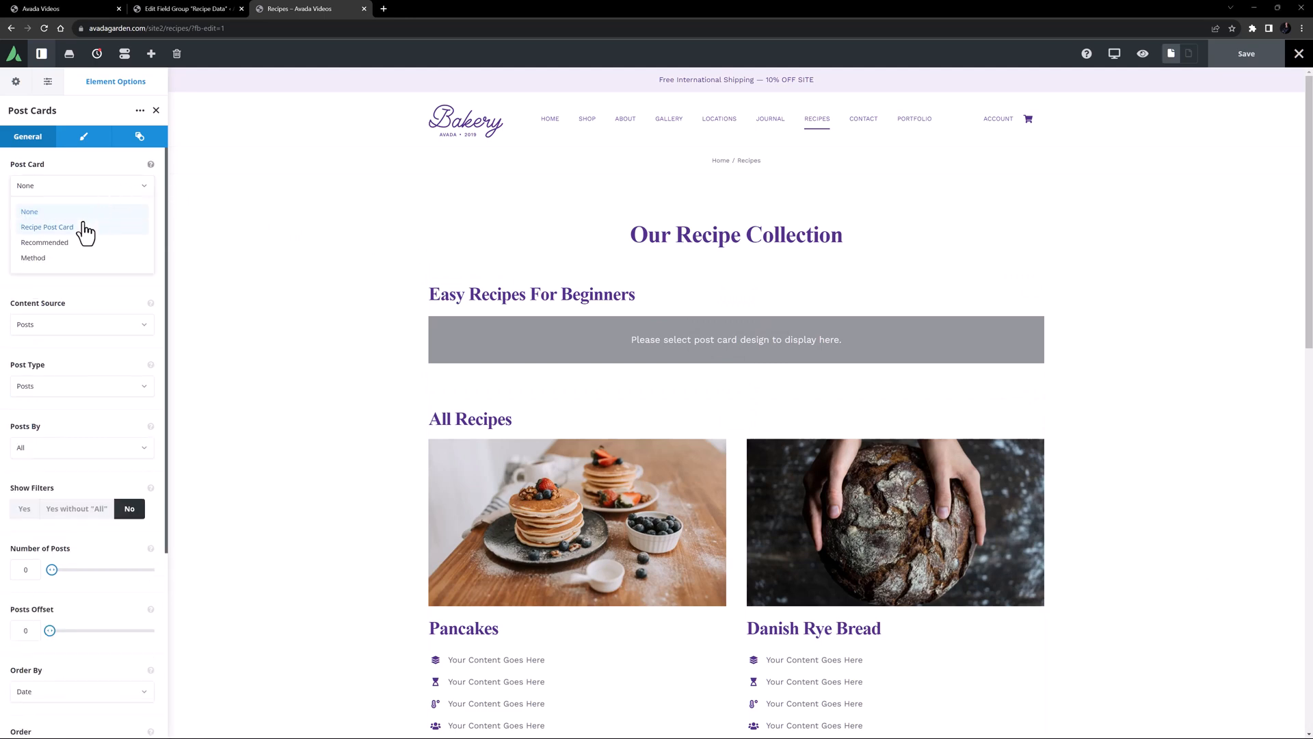
{"action": "left_click", "coordinate": [48, 226]}
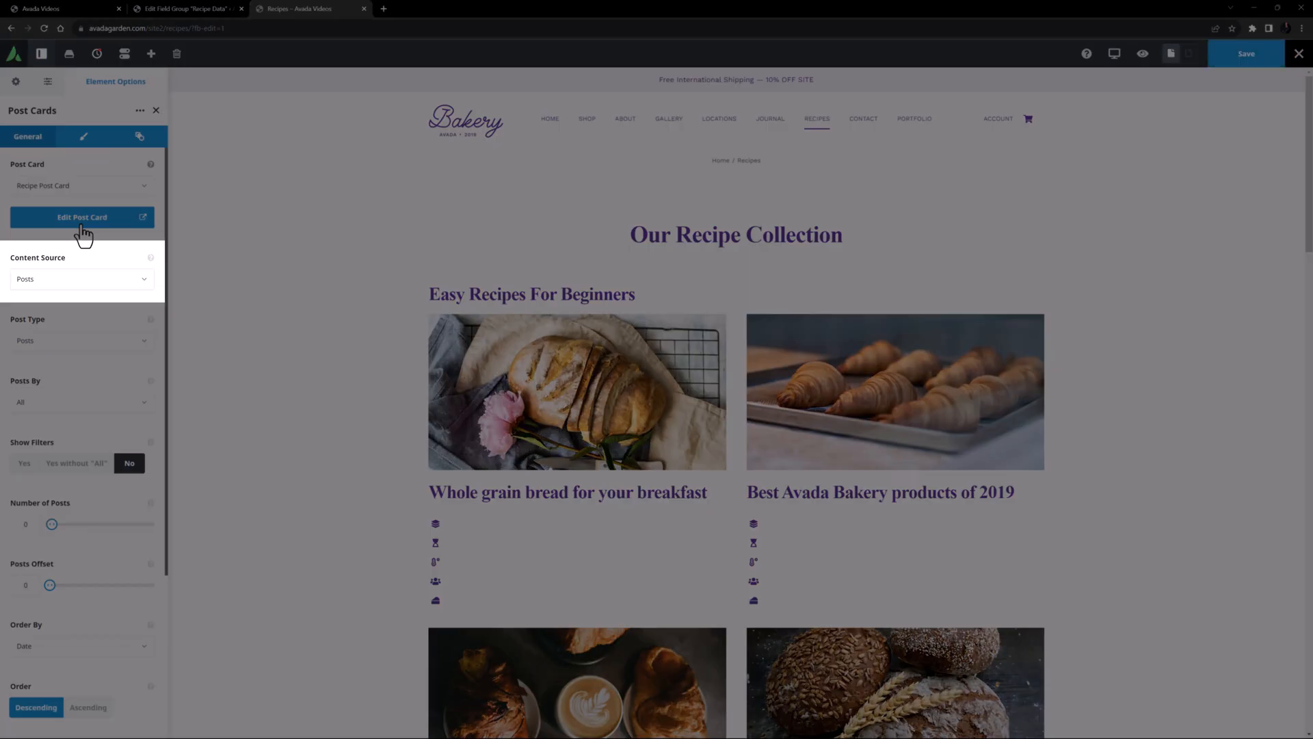
{"action": "left_click", "coordinate": [81, 340]}
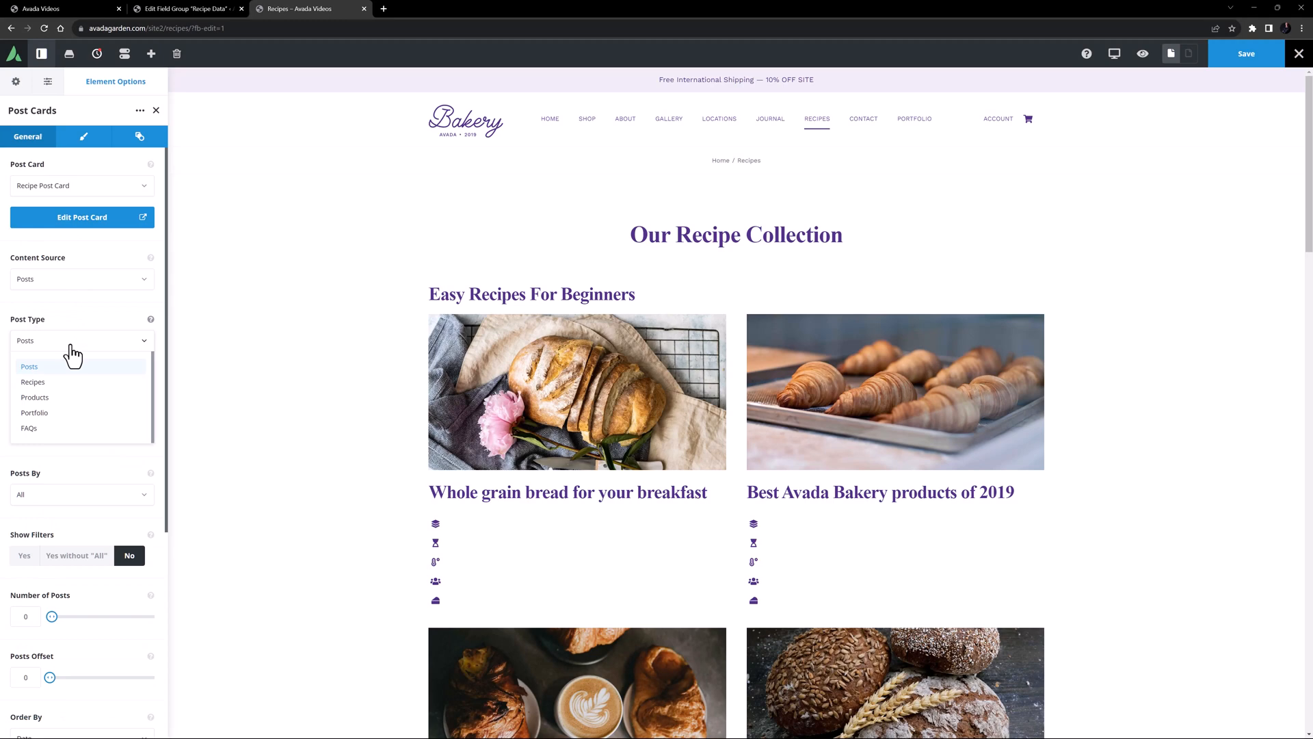
{"action": "left_click", "coordinate": [32, 382]}
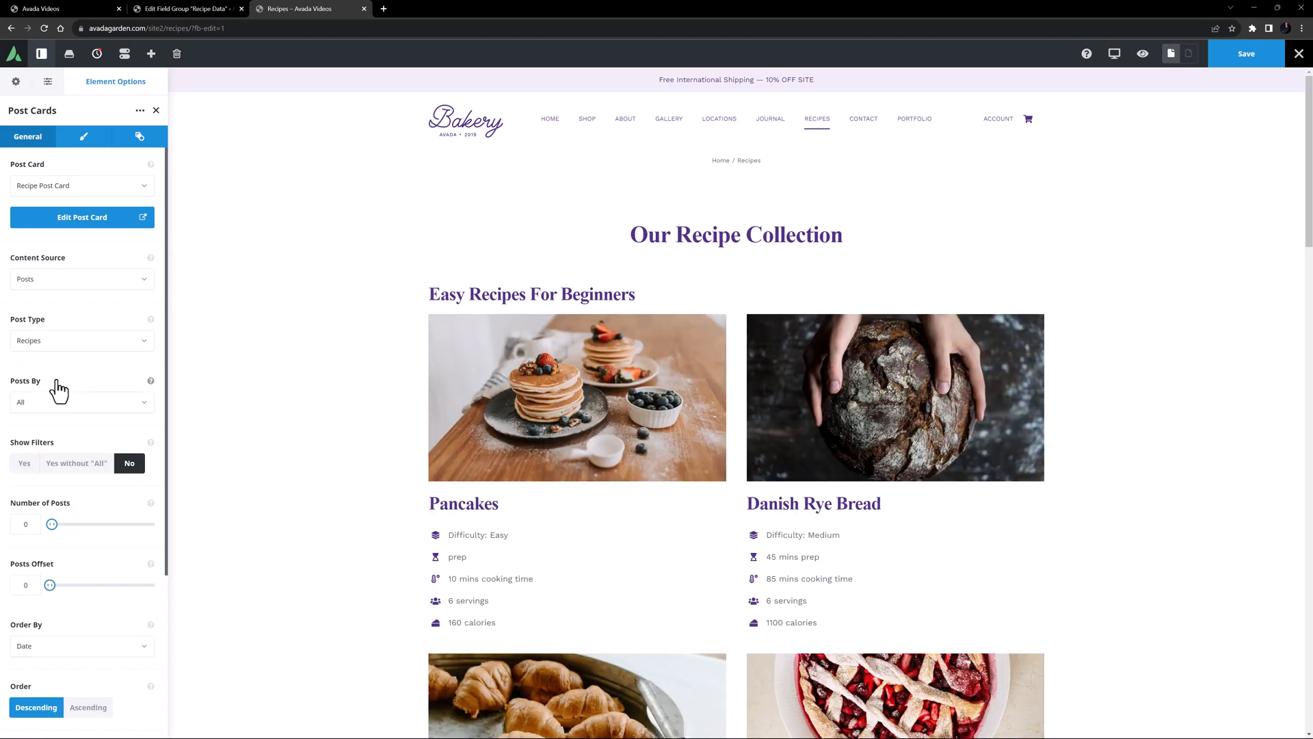
{"action": "mouse_move", "coordinate": [57, 388]}
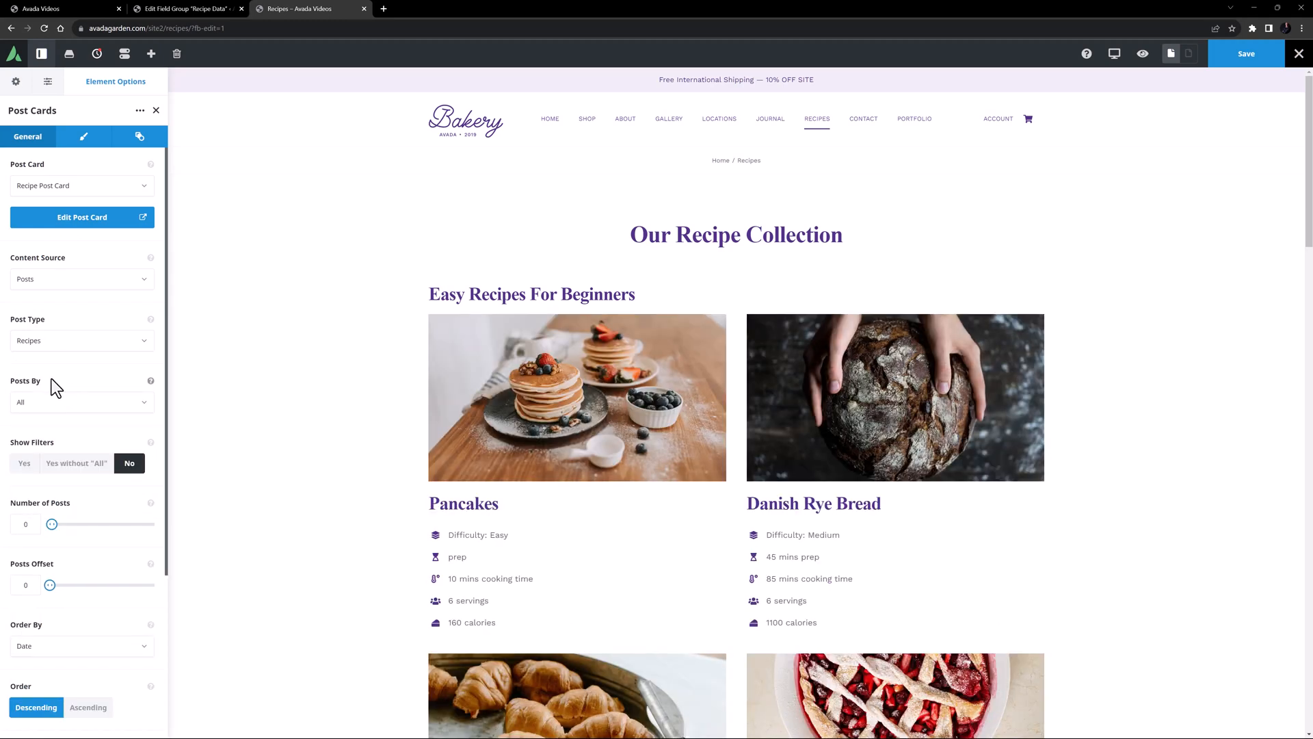
Set Posts By to Custom Field with the field name 'difficulty'.
{"action": "left_click", "coordinate": [80, 402]}
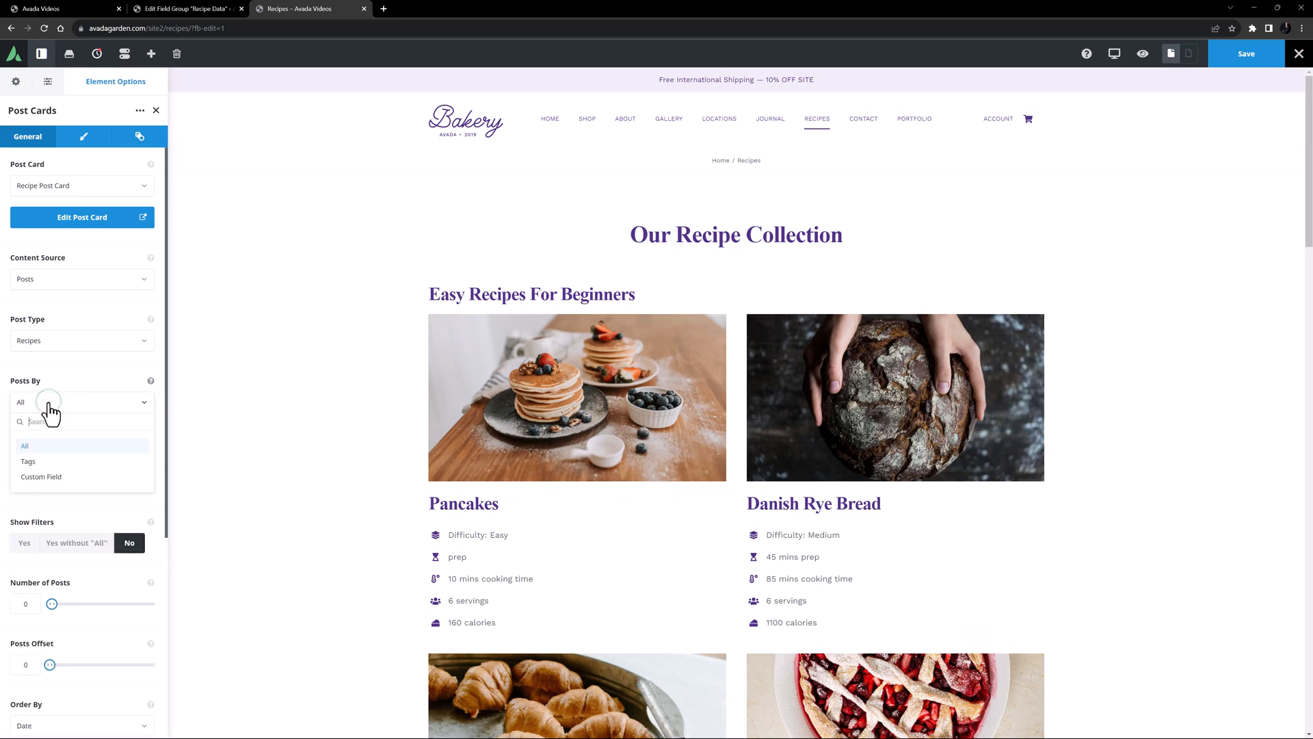
{"action": "left_click", "coordinate": [39, 476]}
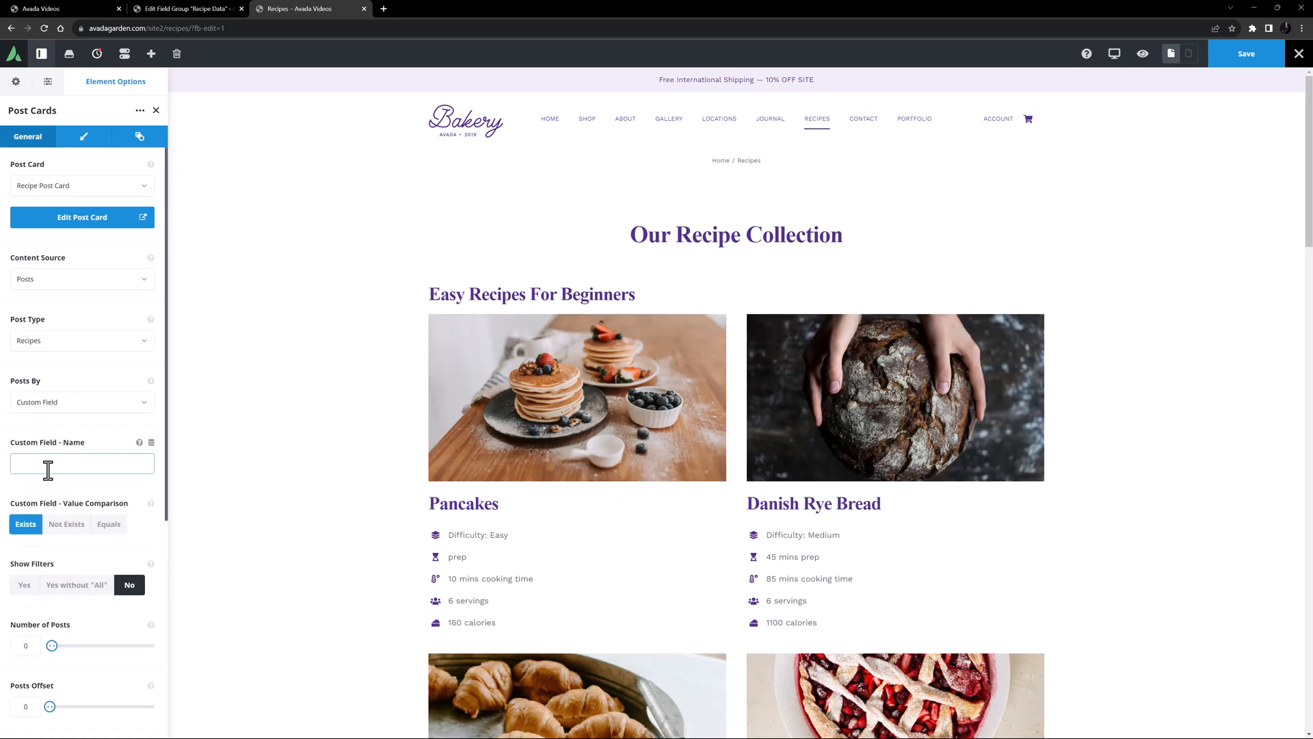
{"action": "type", "text": "difficulty"}
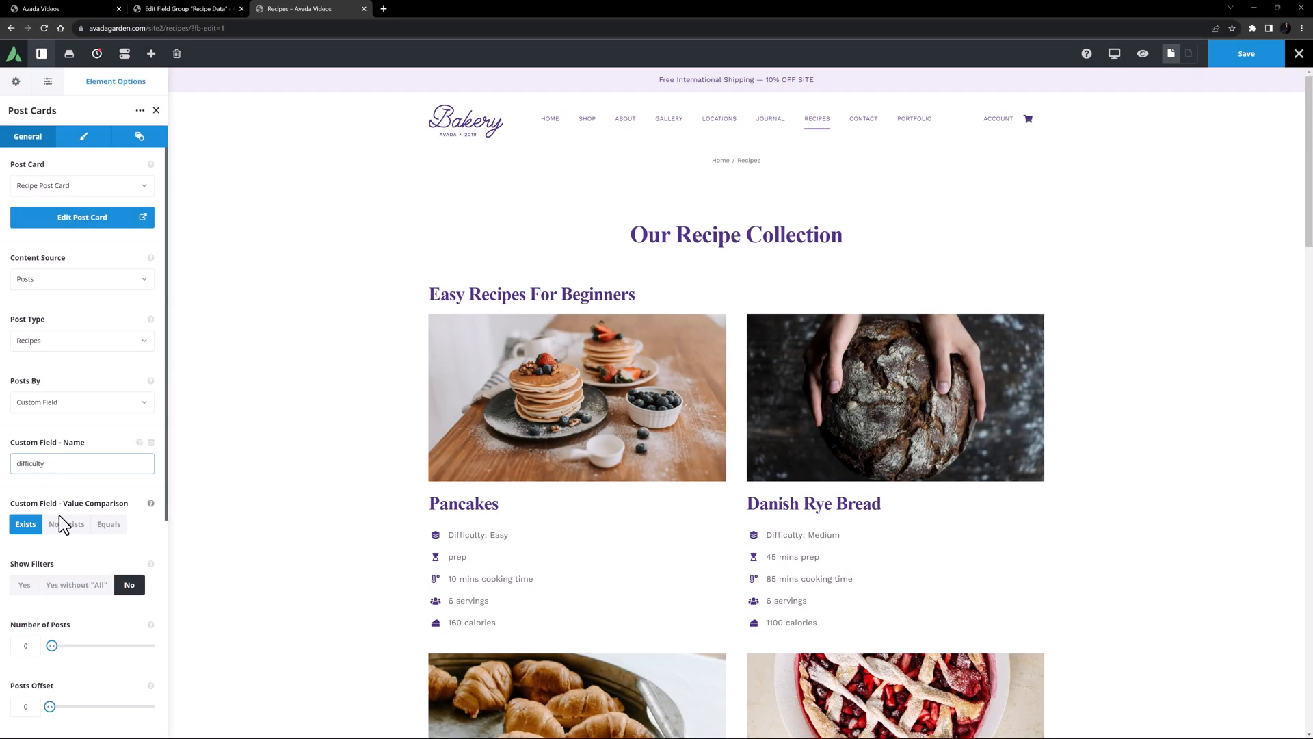
Set the value comparison to Not Exists so no recipes are found.
{"action": "left_click", "coordinate": [65, 524]}
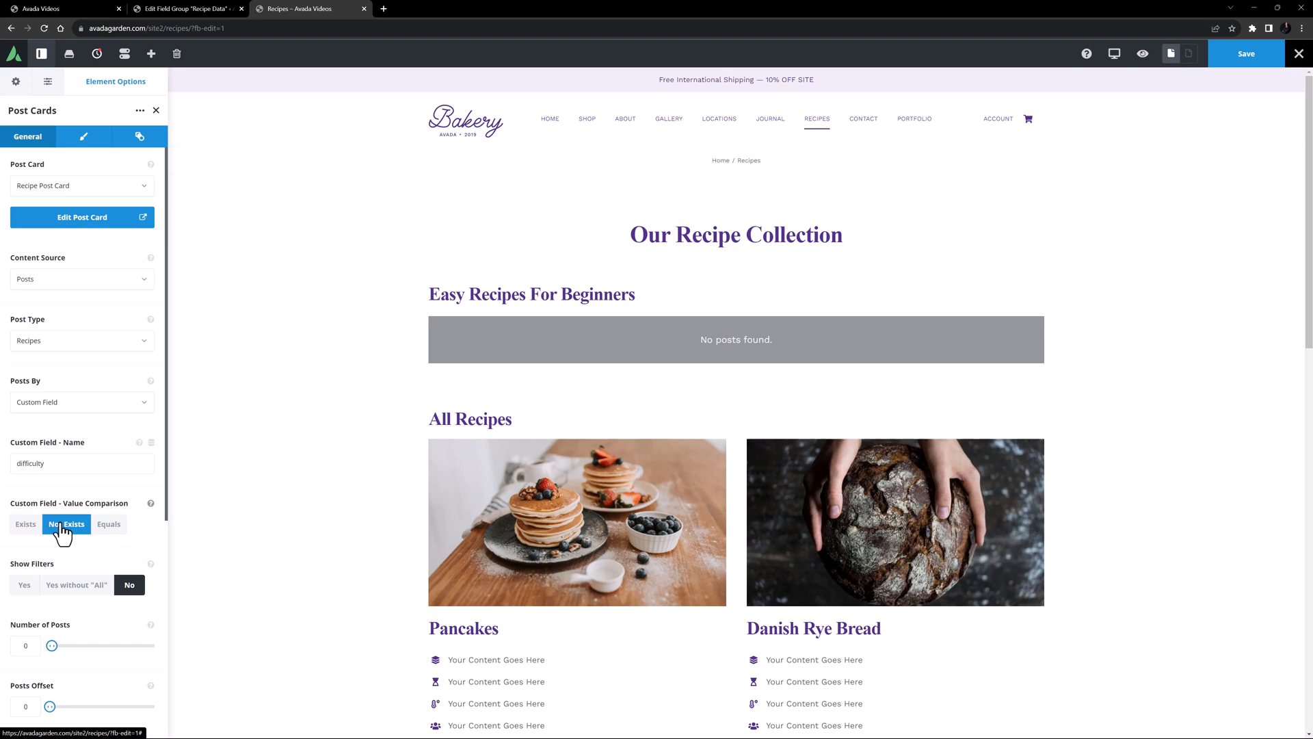
{"action": "mouse_move", "coordinate": [109, 528]}
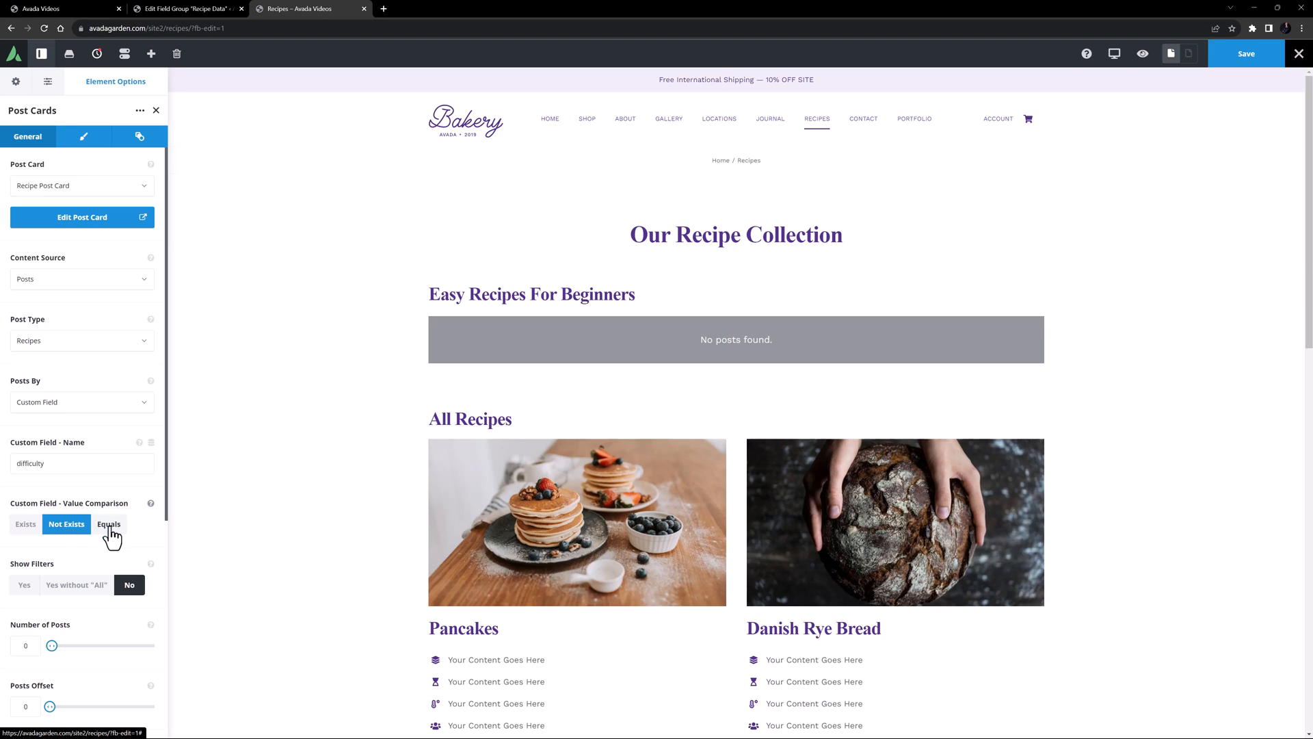
Set the comparison to Equals with value 'easy', showing Pancakes and Croissants.
{"action": "left_click", "coordinate": [108, 524]}
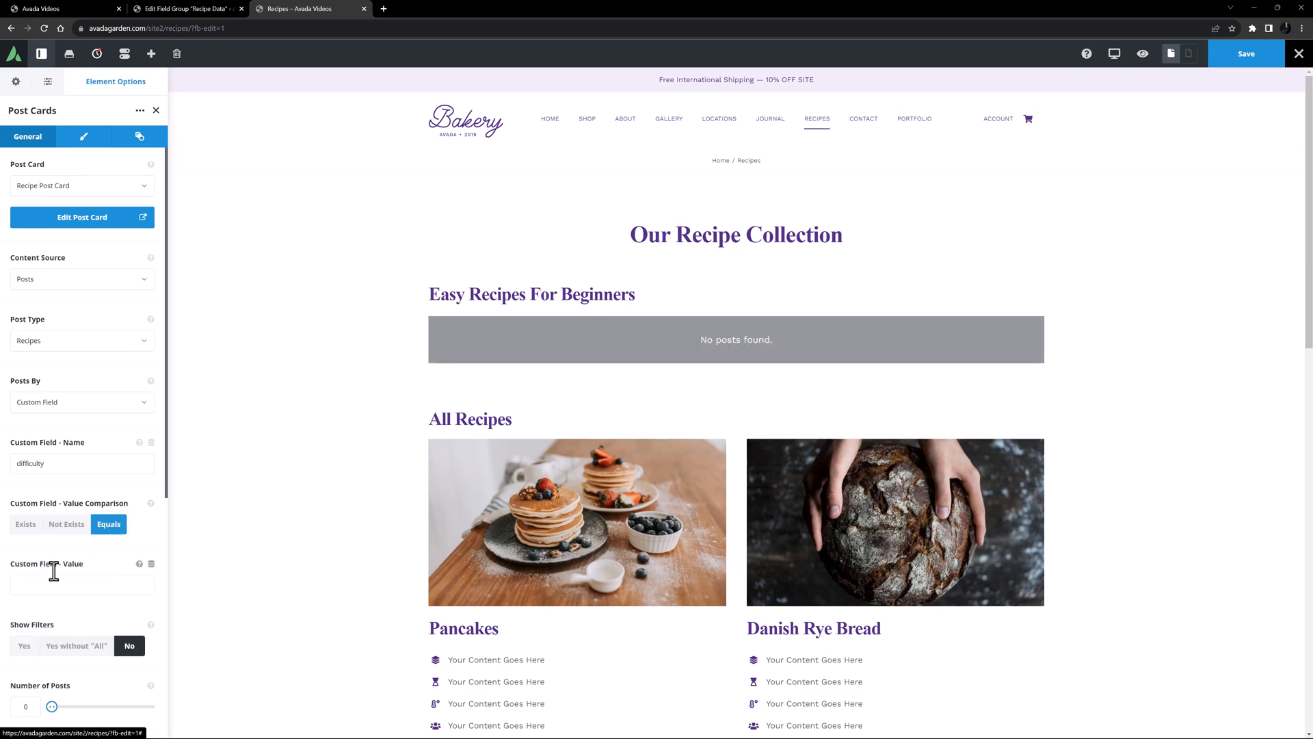
{"action": "left_click", "coordinate": [82, 585]}
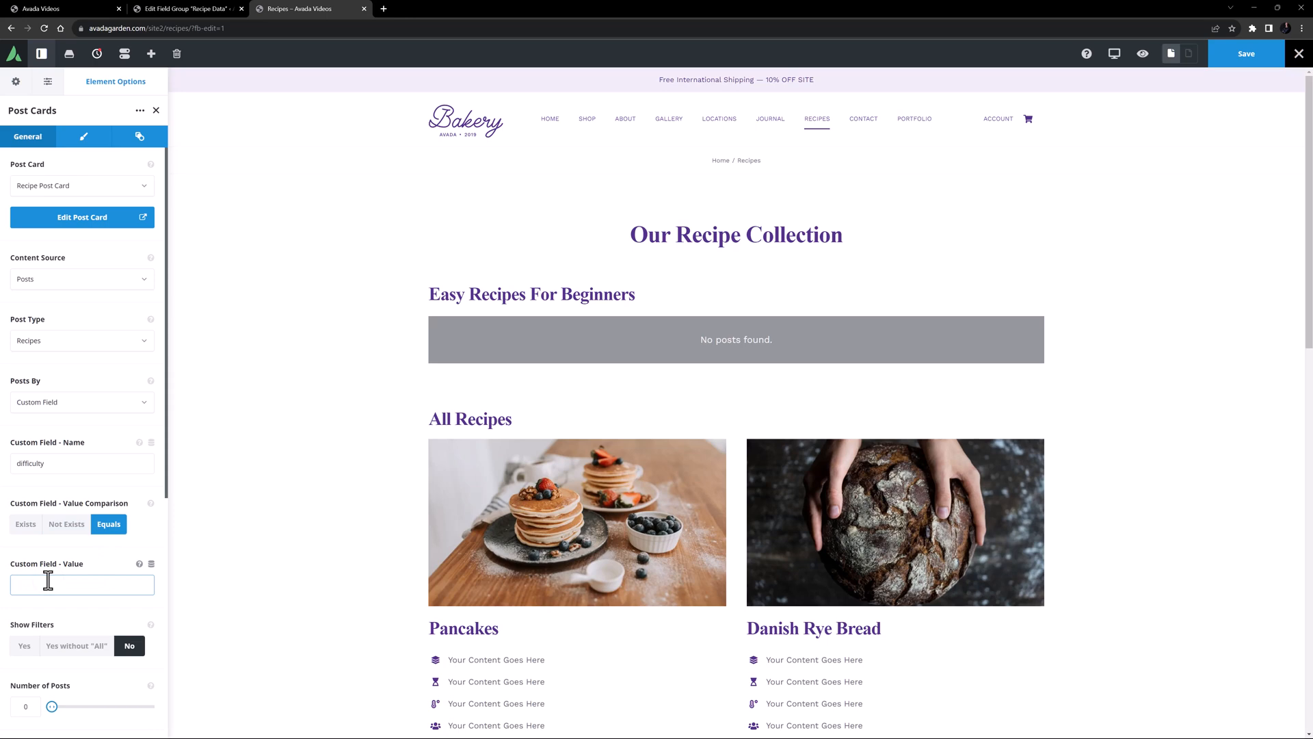
{"action": "type", "text": "easy"}
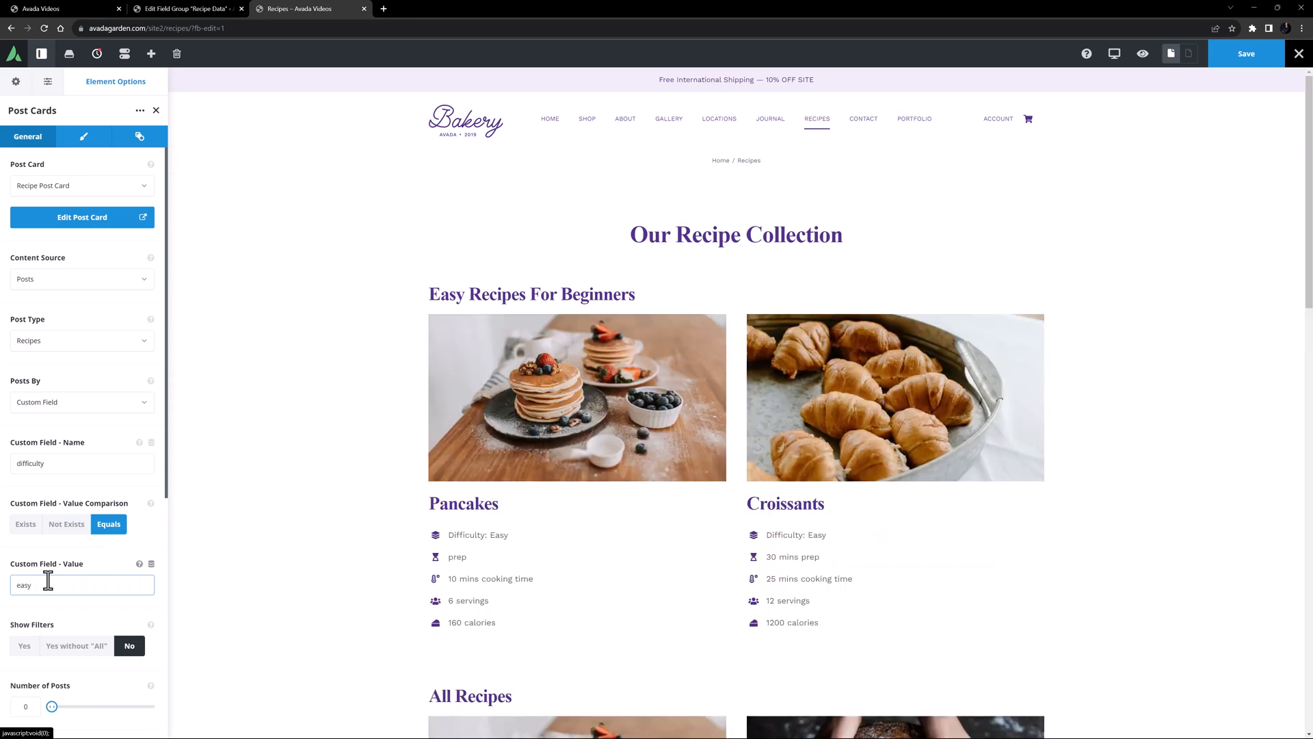